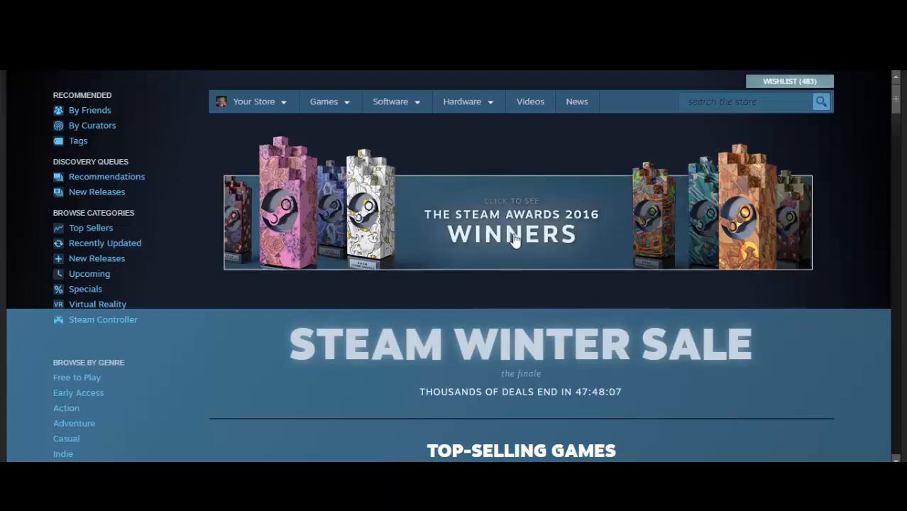
Open the Steam Awards 2016 winners page and scroll to Portal 2's 'Villain Most In Need Of A Hug' win.
click(512, 234)
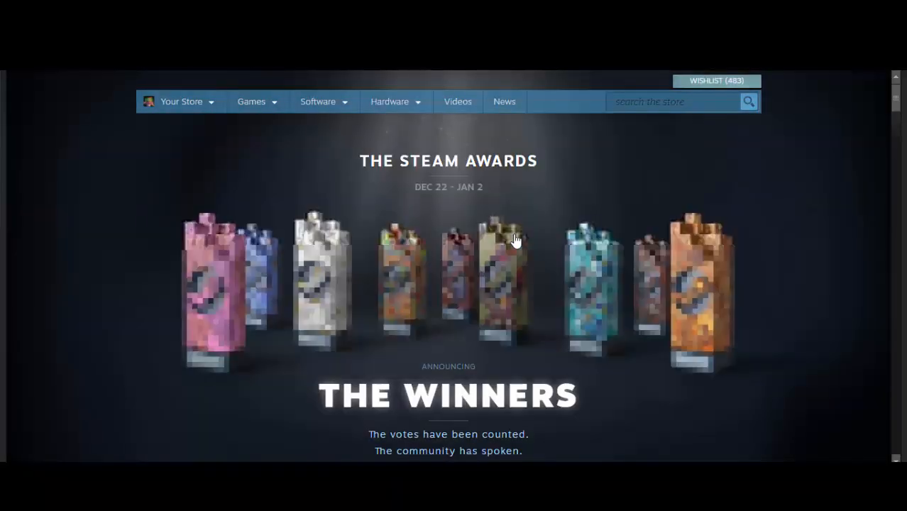
scroll(down, 3)
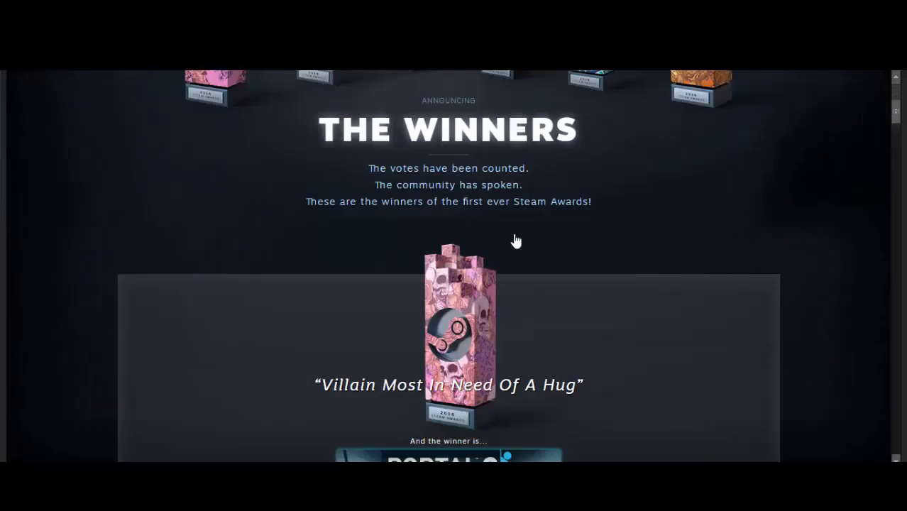
scroll(down, 3)
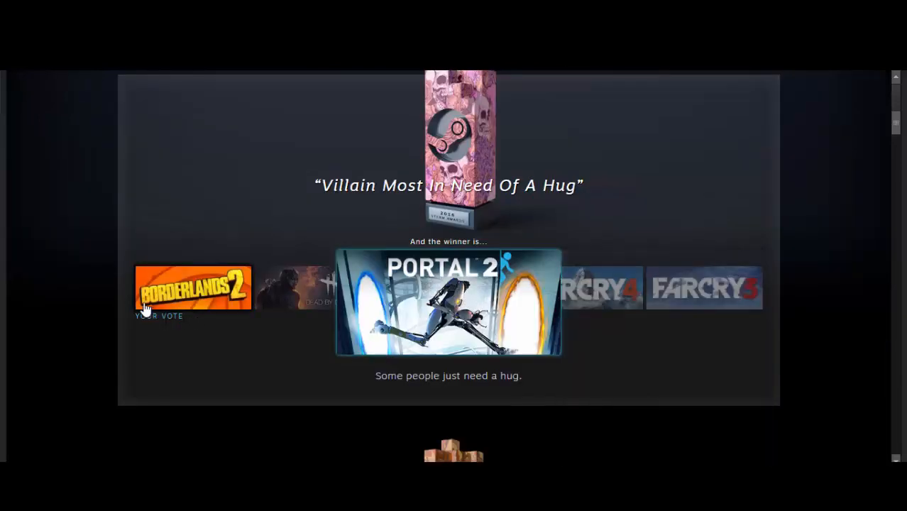
mouse_move(409, 347)
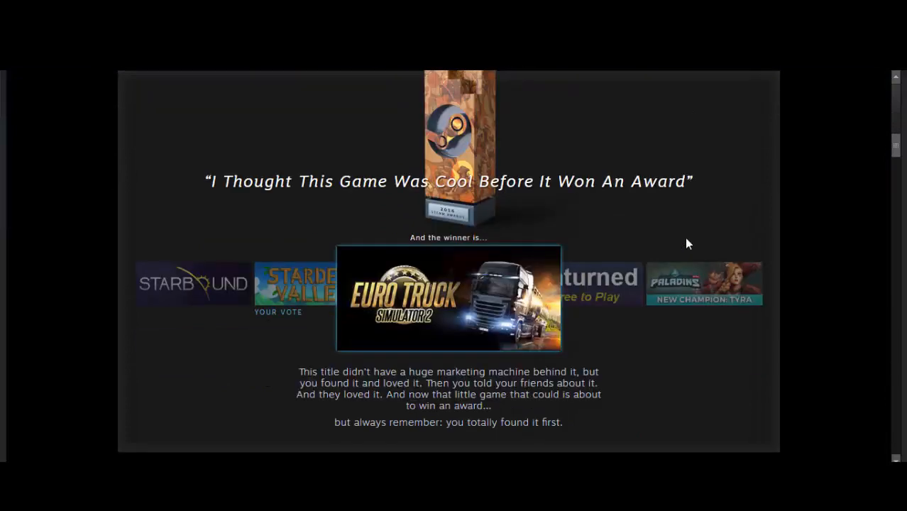
scroll(down, 3)
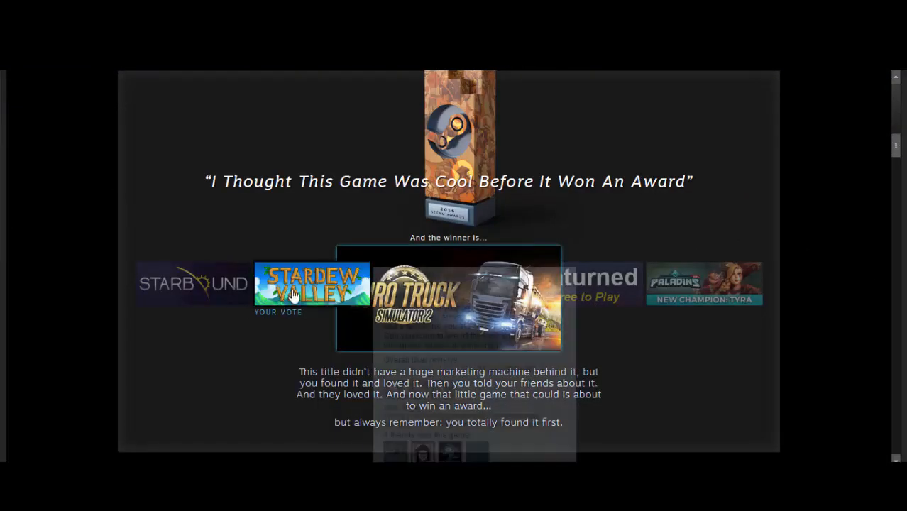
mouse_move(449, 298)
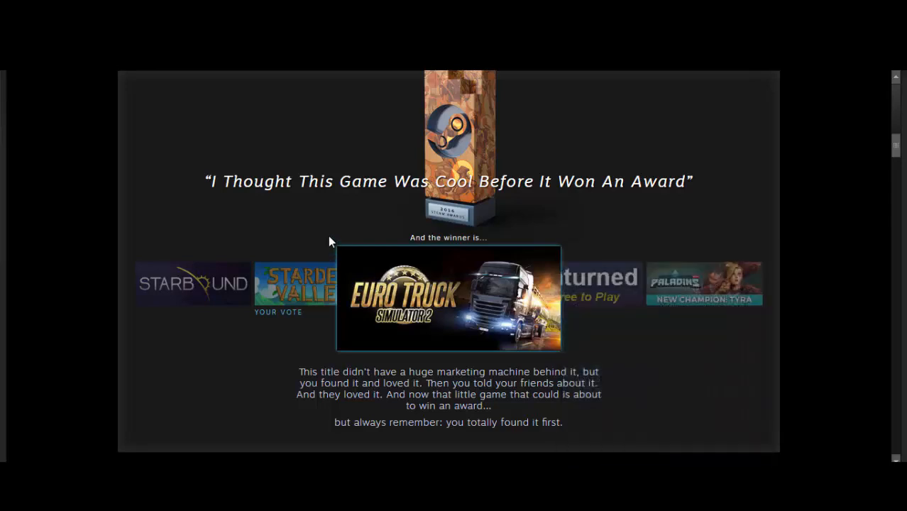
scroll(down, 3)
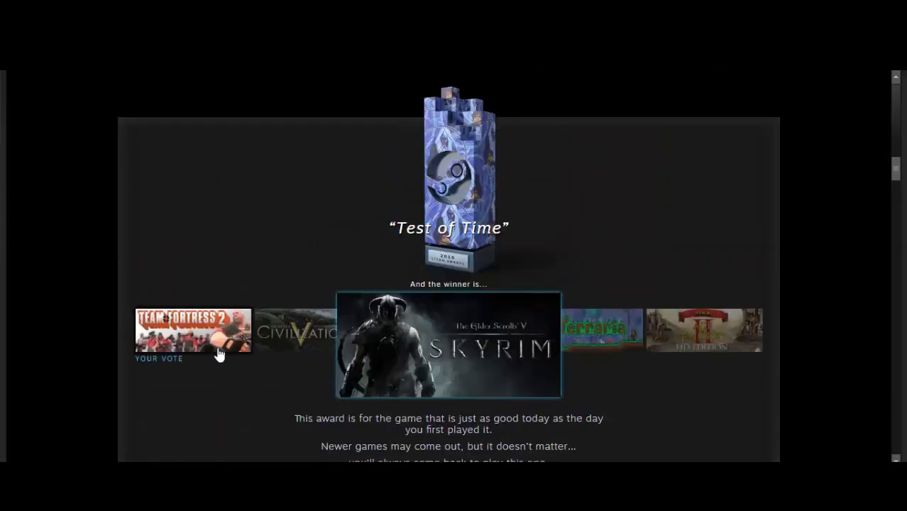
Scroll down to the Test of Time category won by The Elder Scrolls V: Skyrim.
scroll(down, 3)
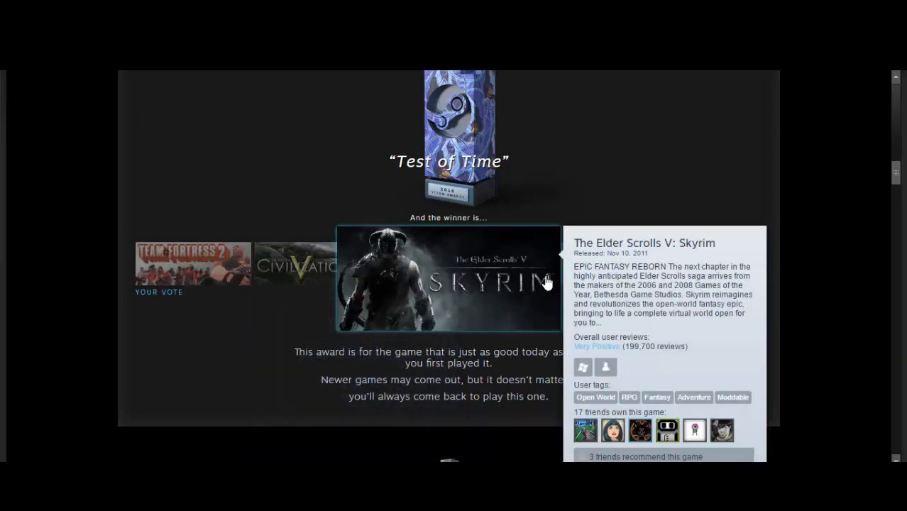
mouse_move(521, 283)
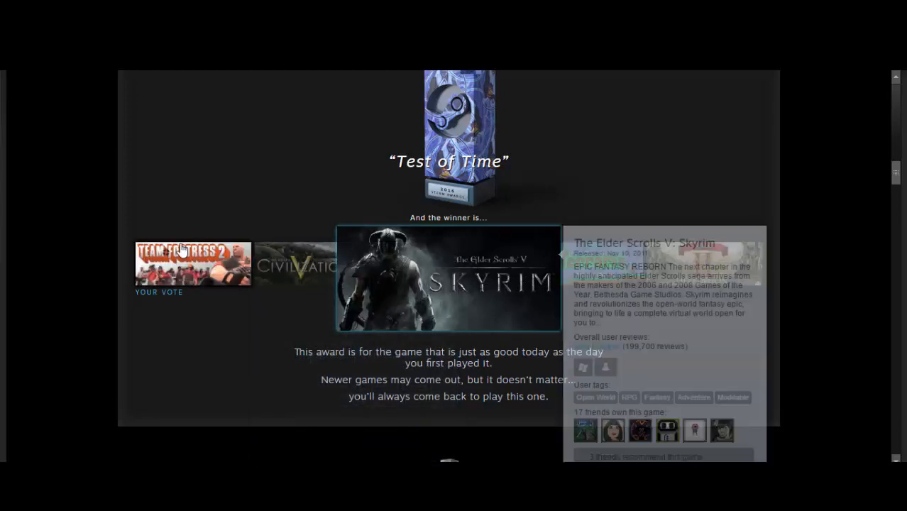
mouse_move(210, 221)
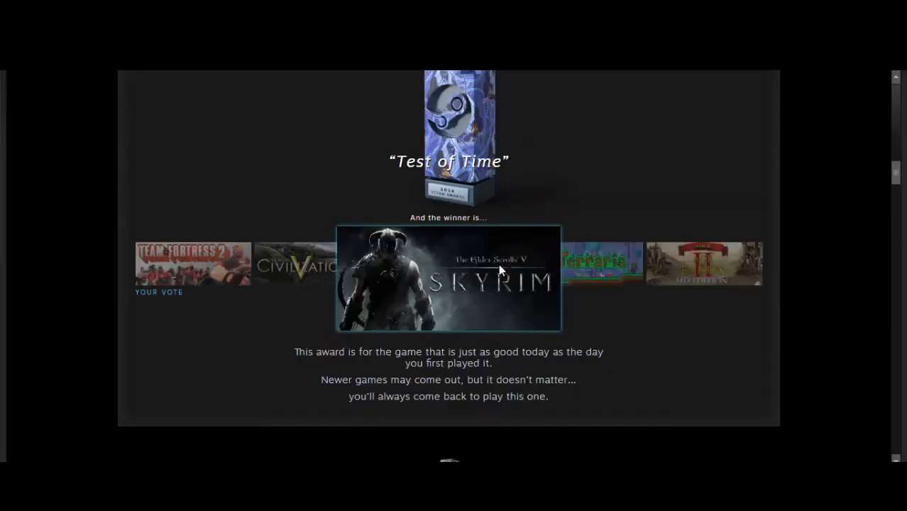
Scroll down to Counter-Strike: Global Offensive's 'Just 5 More Minutes' win and its description.
scroll(down, 3)
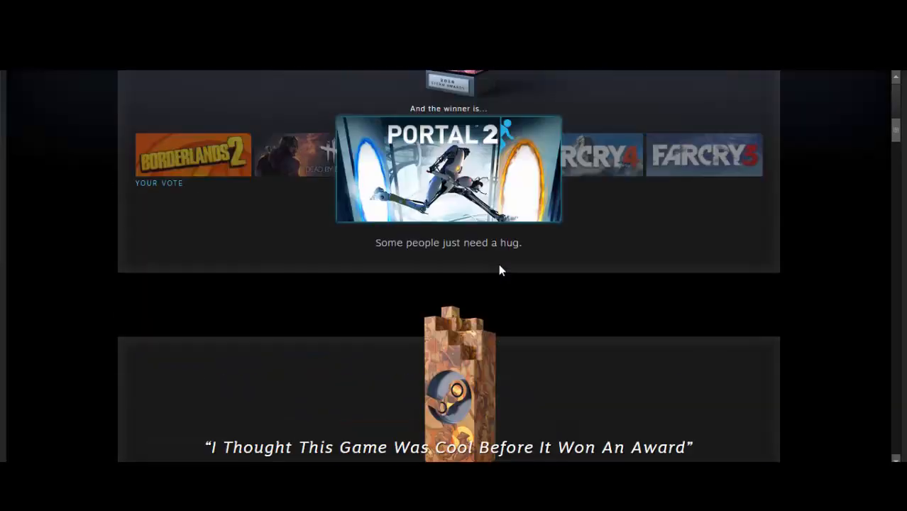
scroll(down, 3)
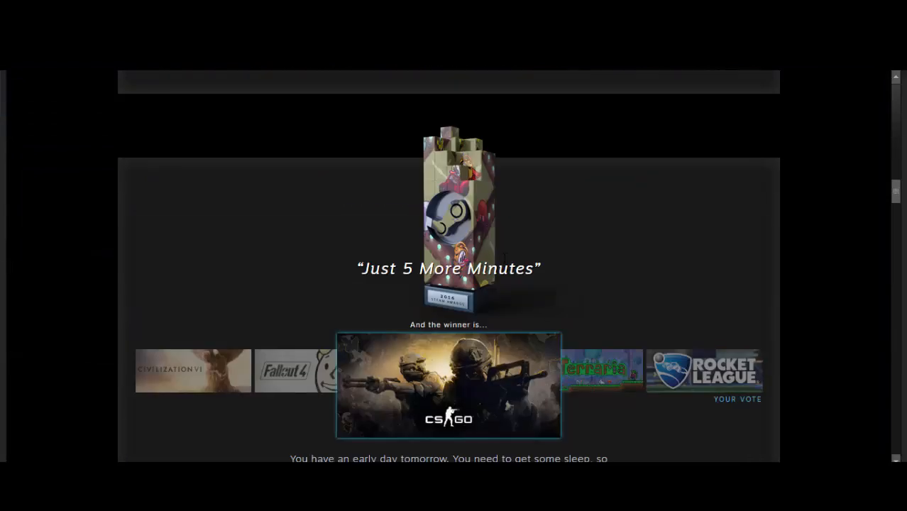
scroll(down, 3)
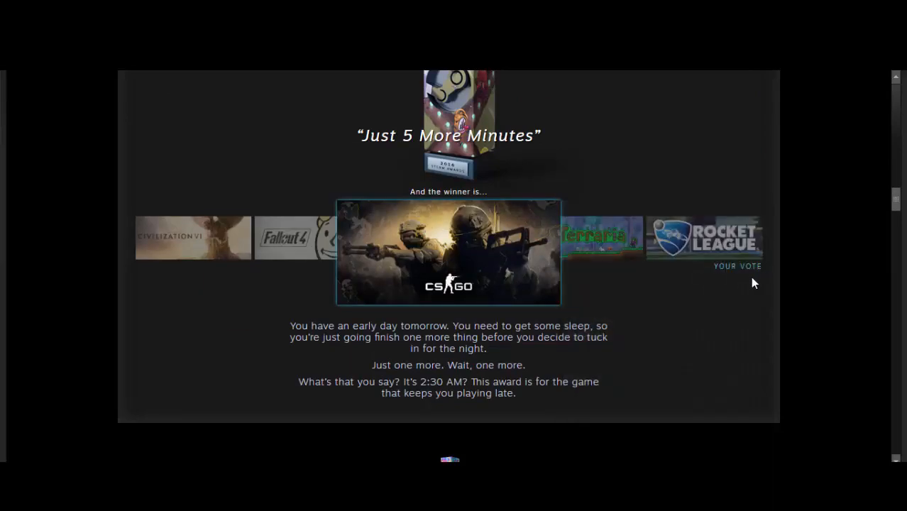
mouse_move(702, 238)
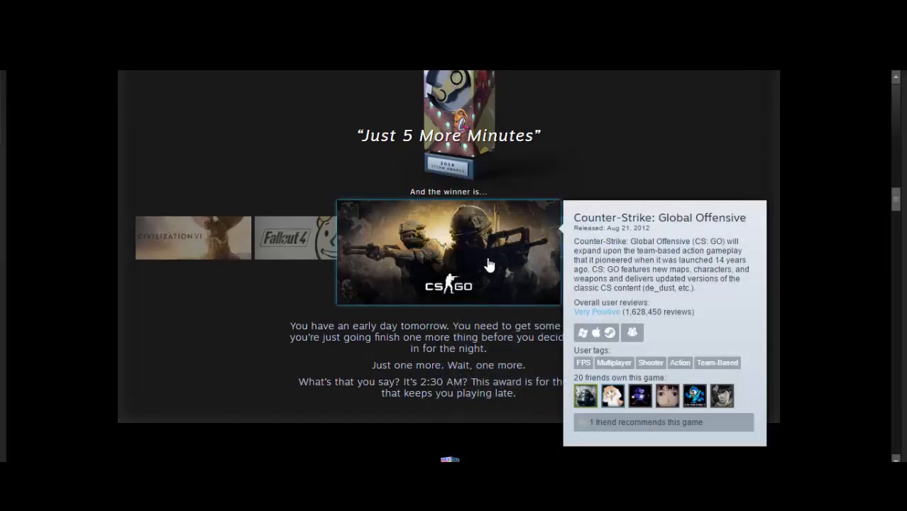
mouse_move(742, 313)
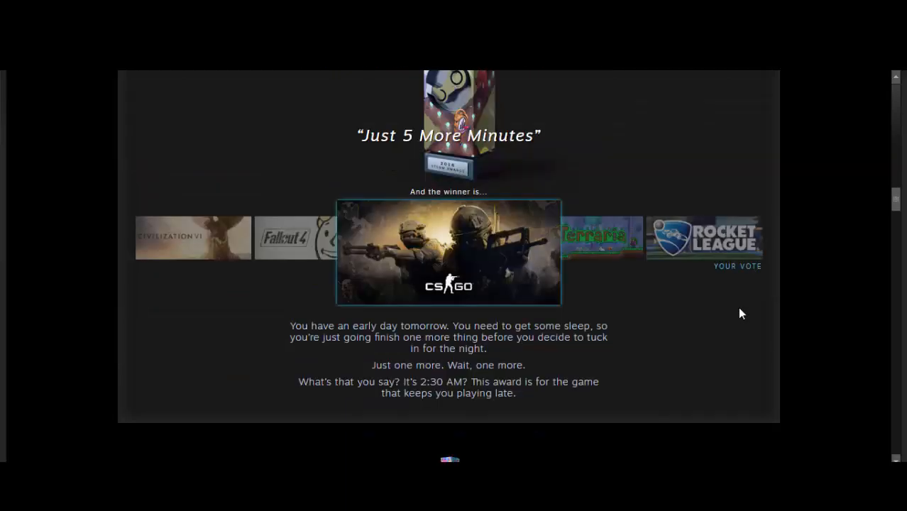
mouse_move(448, 252)
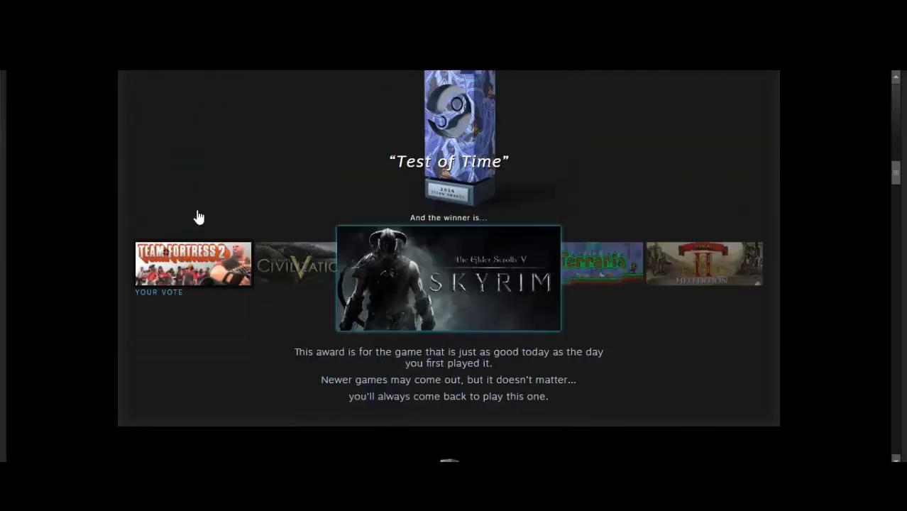
scroll(down, 3)
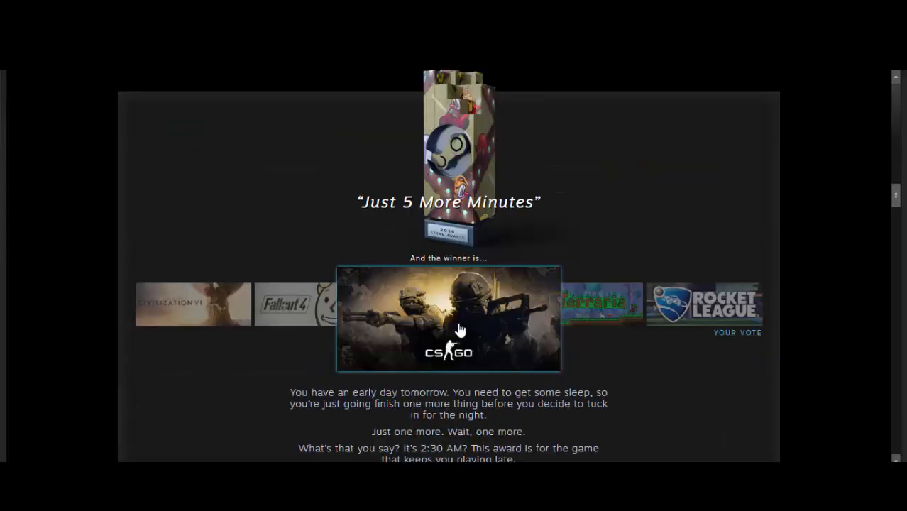
scroll(down, 3)
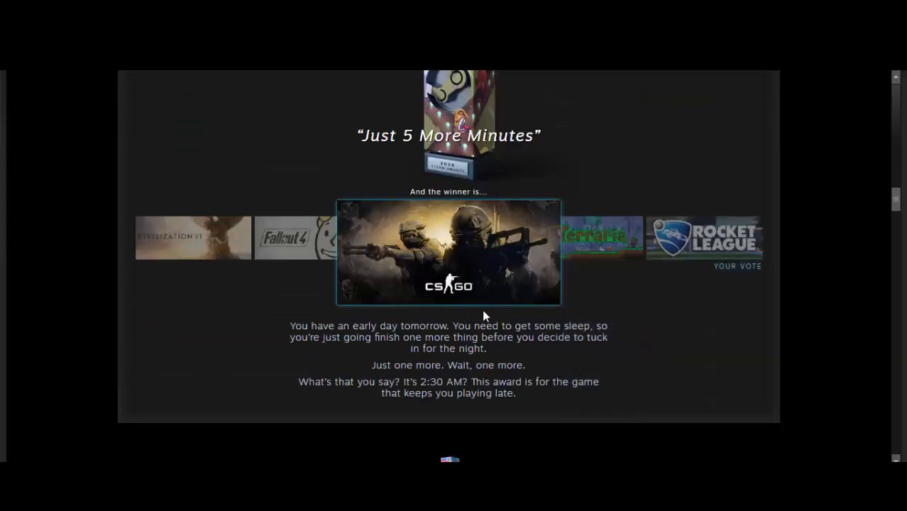
Scroll to 'Whoooaaaaaaa, dude!', won by Grand Theft Auto V, with the DOOM vote.
scroll(down, 3)
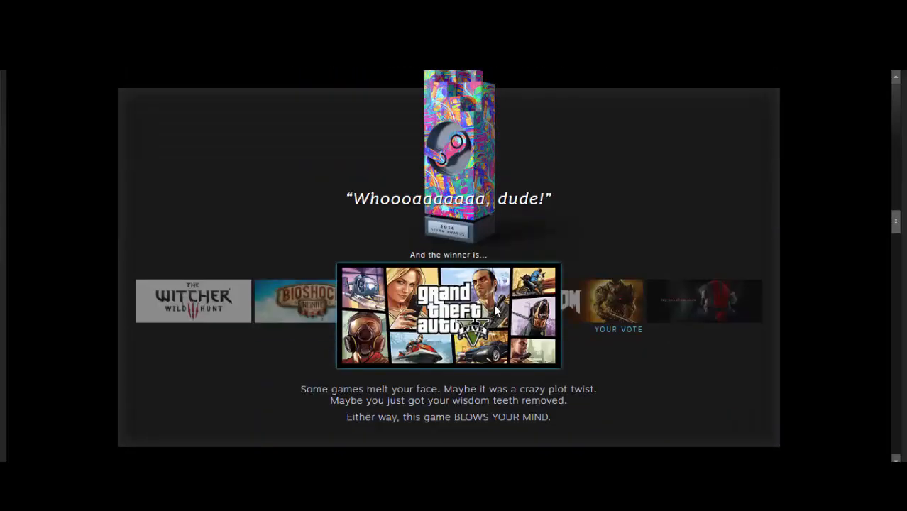
mouse_move(610, 305)
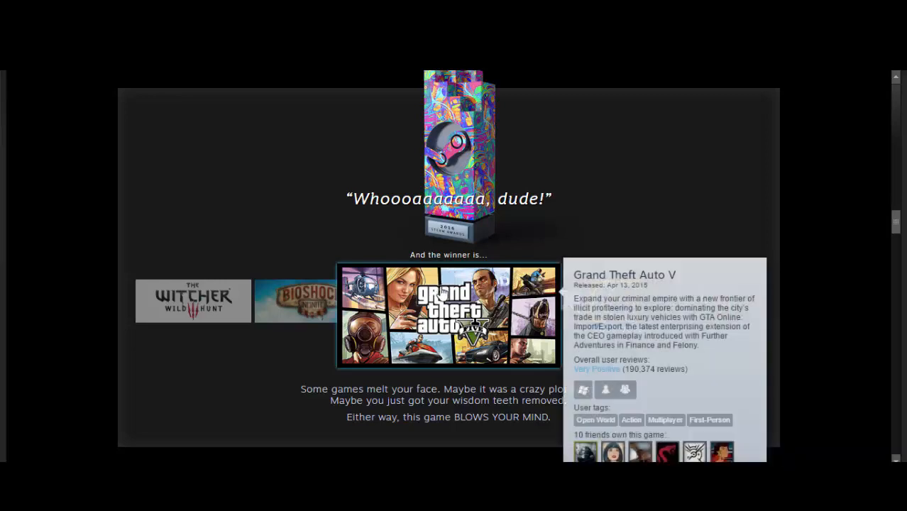
mouse_move(440, 256)
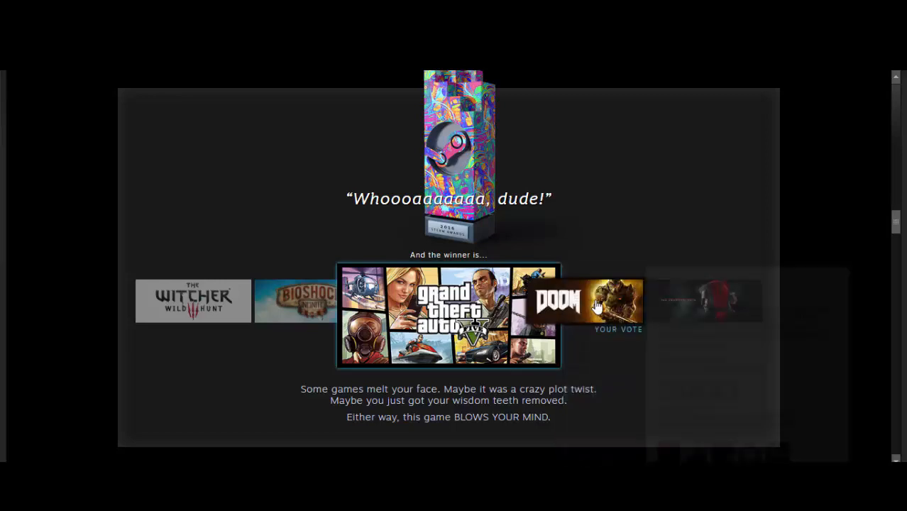
mouse_move(447, 313)
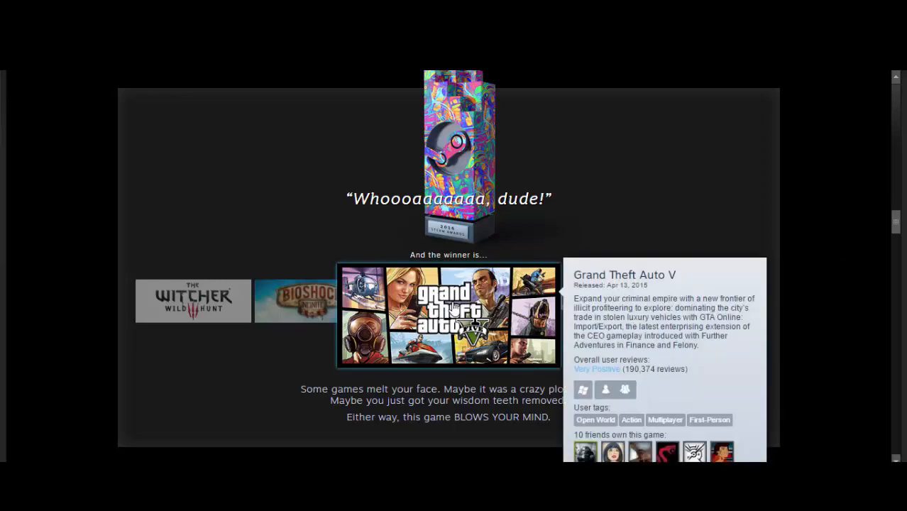
mouse_move(193, 300)
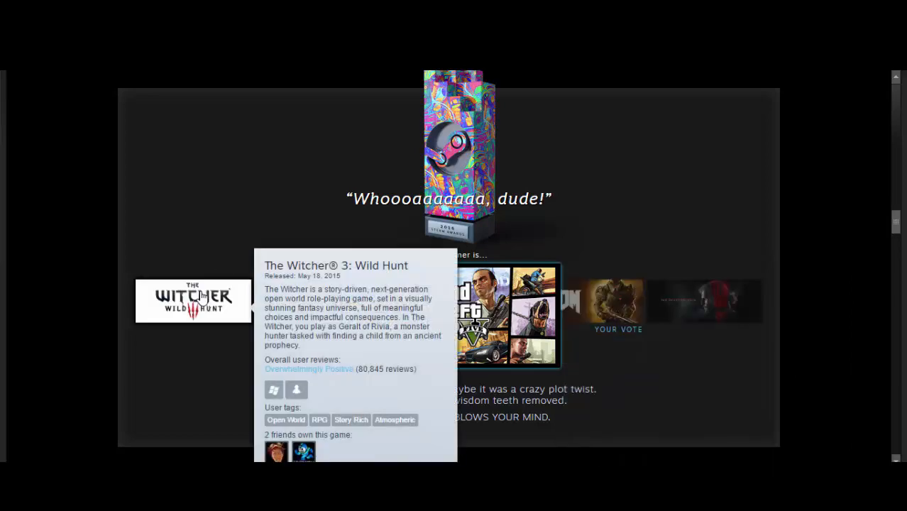
scroll(down, 3)
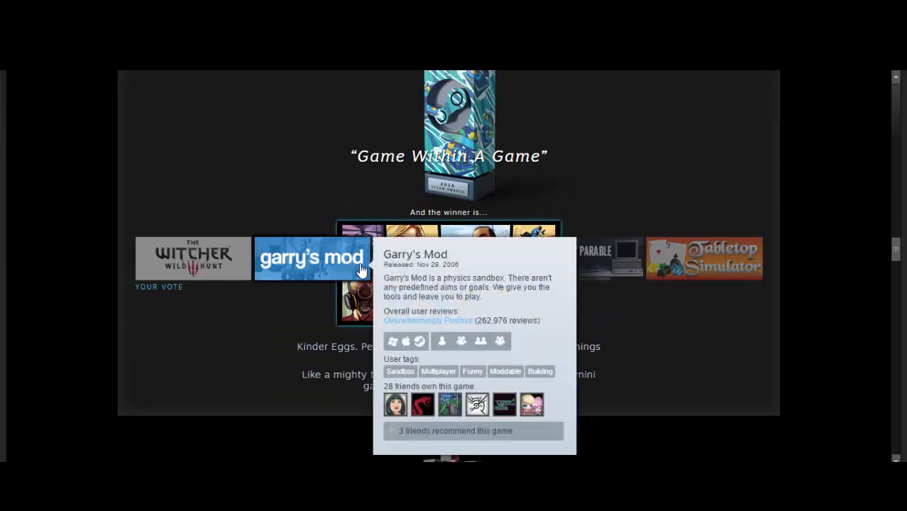
mouse_move(193, 257)
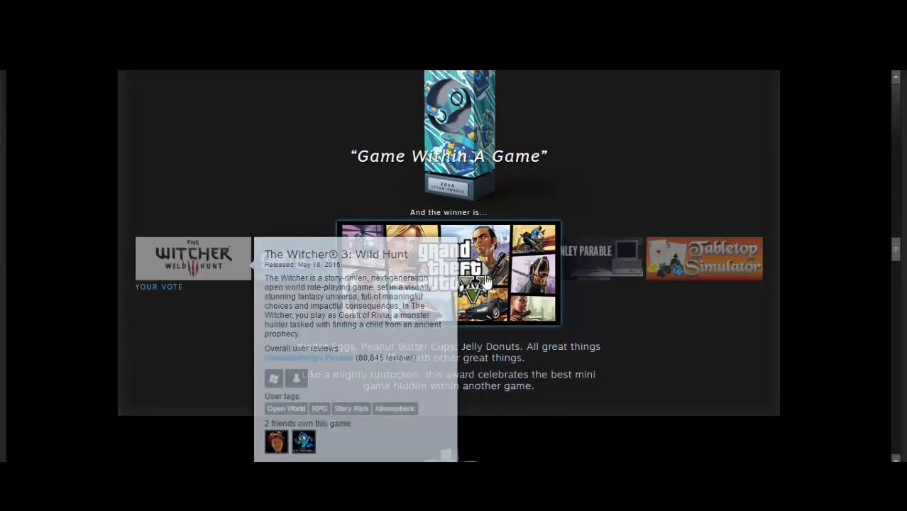
mouse_move(448, 273)
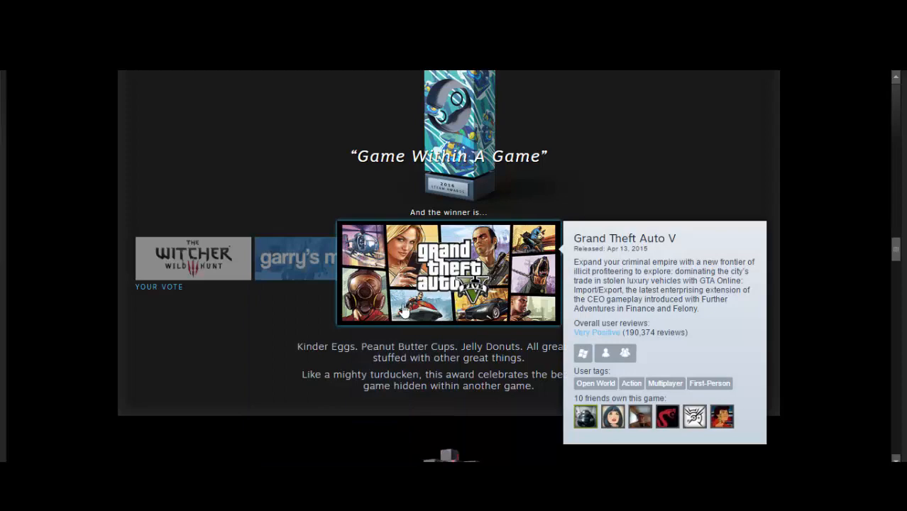
scroll(down, 3)
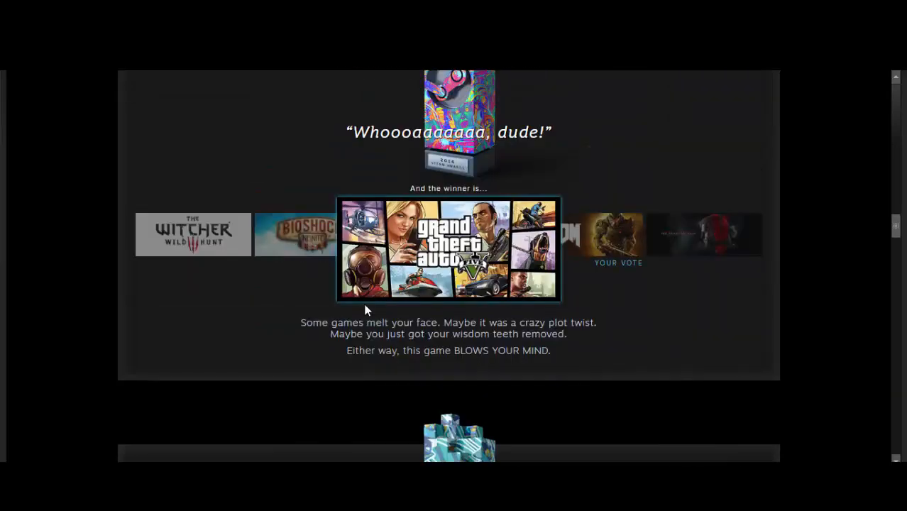
Scroll past The Walking Dead, Goat Simulator and DOOM winners to 'Love/Hate Relationship'.
scroll(down, 3)
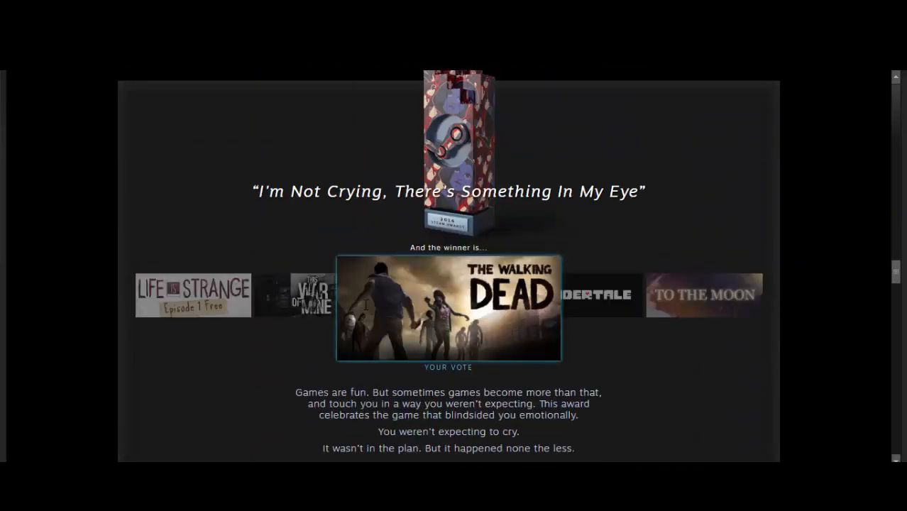
scroll(down, 3)
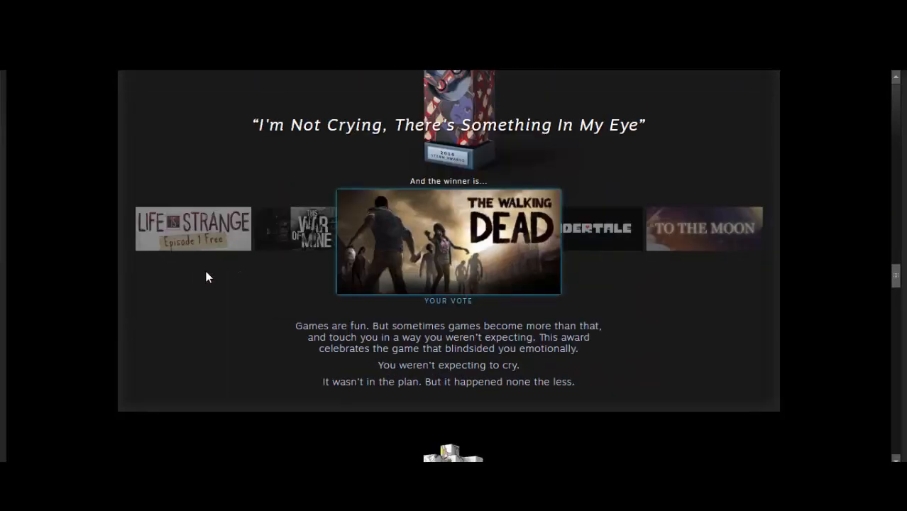
mouse_move(438, 257)
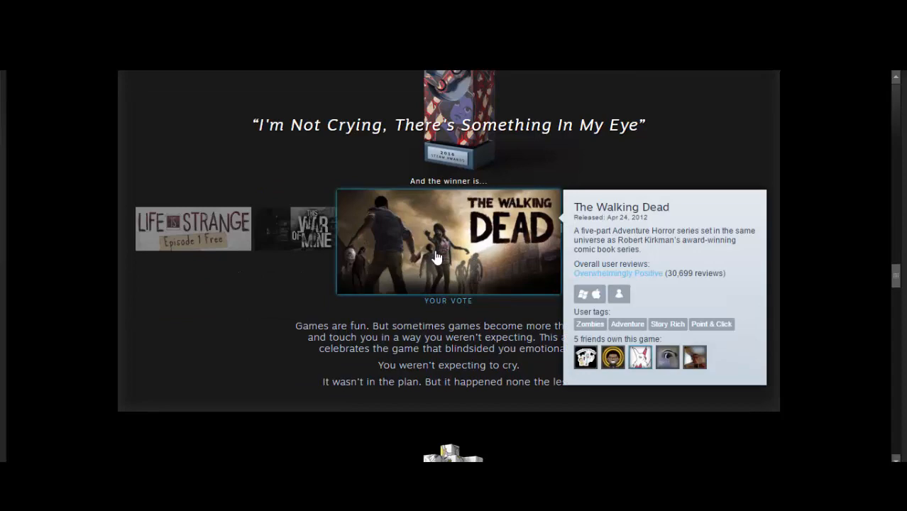
mouse_move(660, 322)
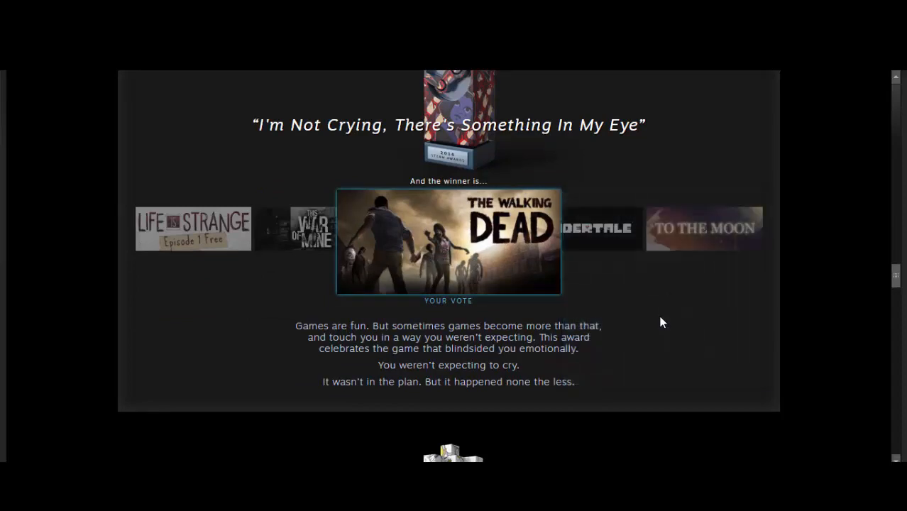
scroll(down, 3)
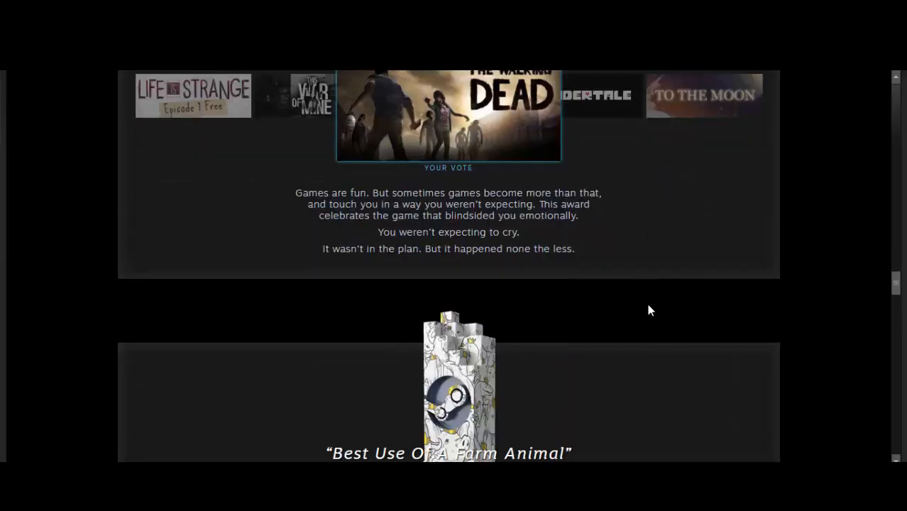
scroll(down, 3)
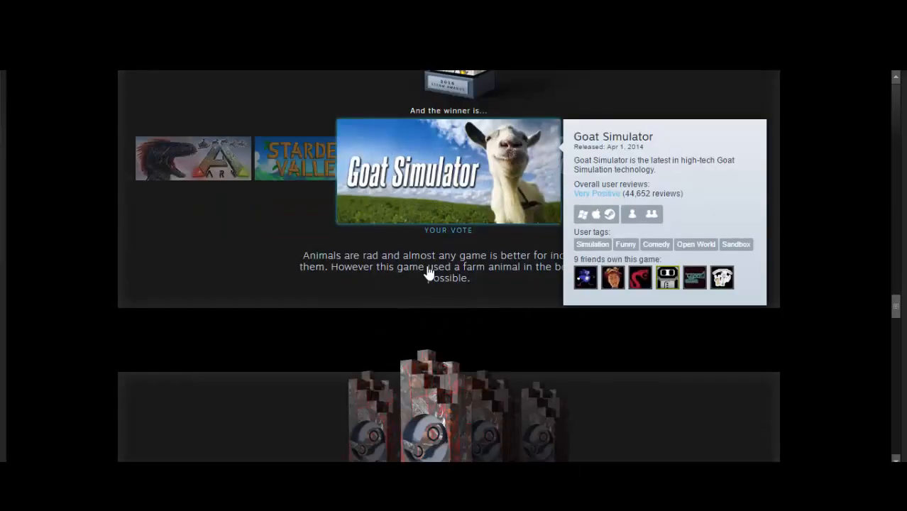
scroll(down, 3)
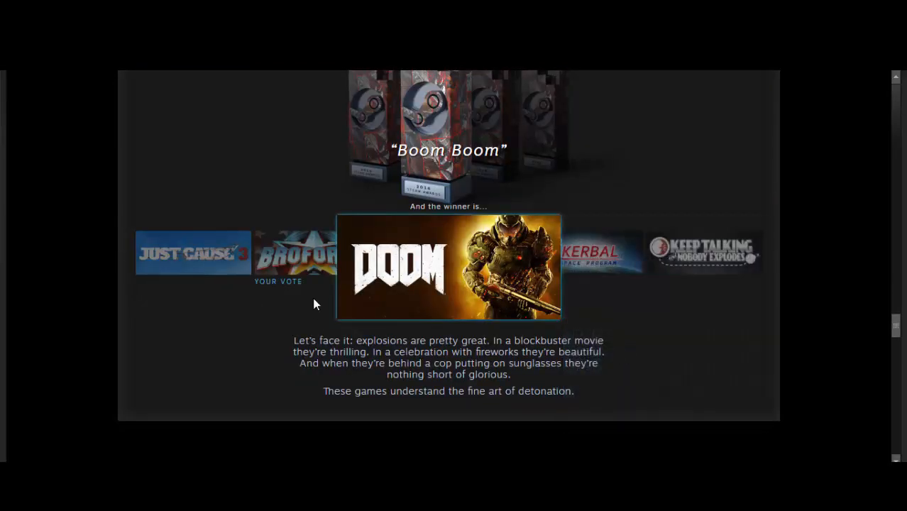
mouse_move(447, 266)
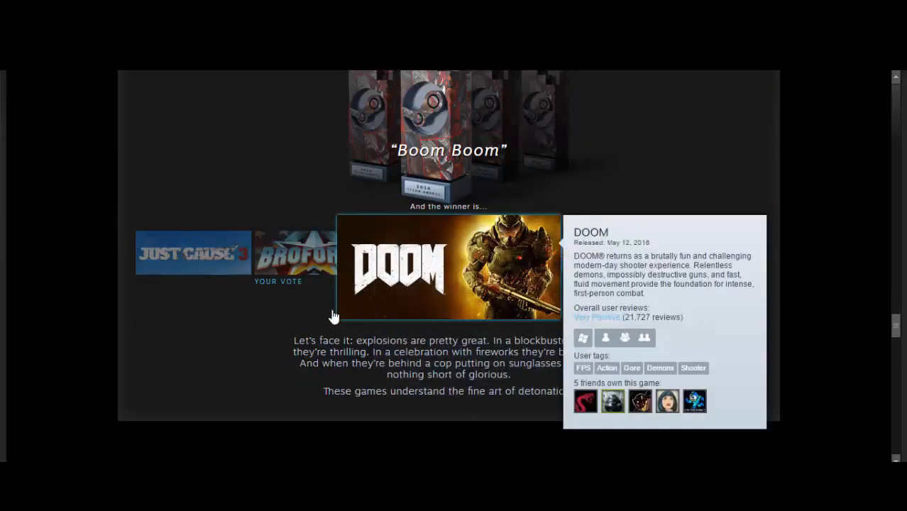
scroll(down, 3)
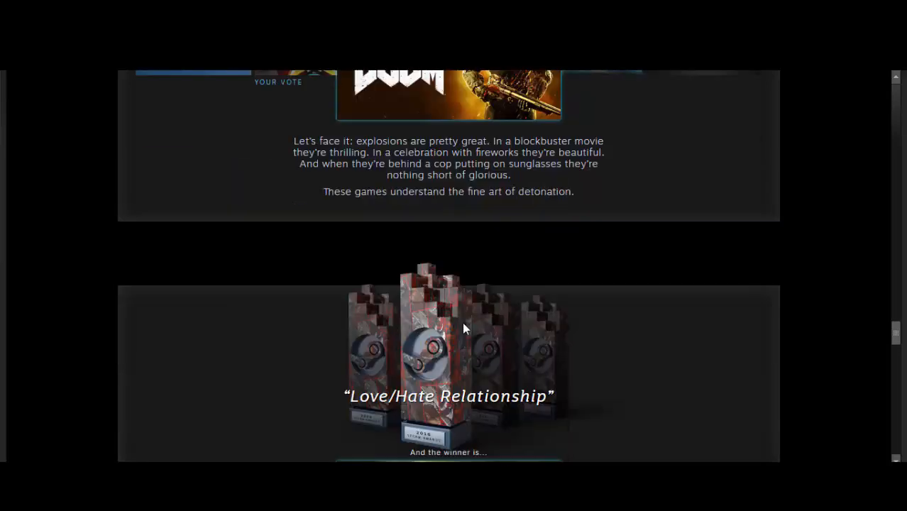
Scroll past Dark Souls III to Euro Truck Simulator 2's 'Sit Back and Relax' win.
scroll(down, 3)
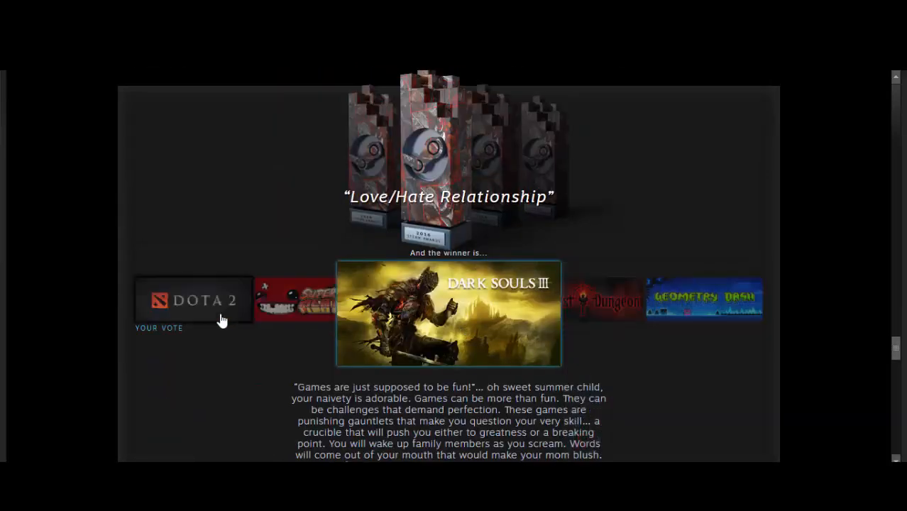
mouse_move(823, 392)
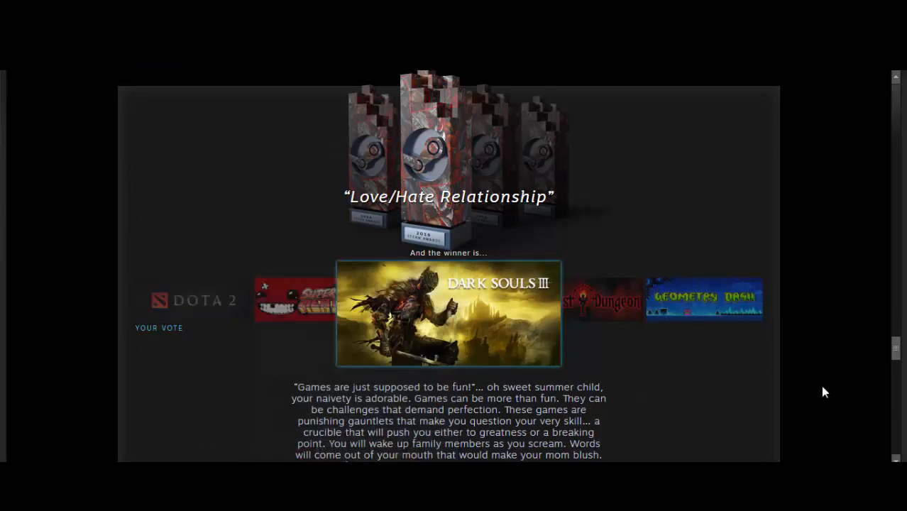
scroll(down, 3)
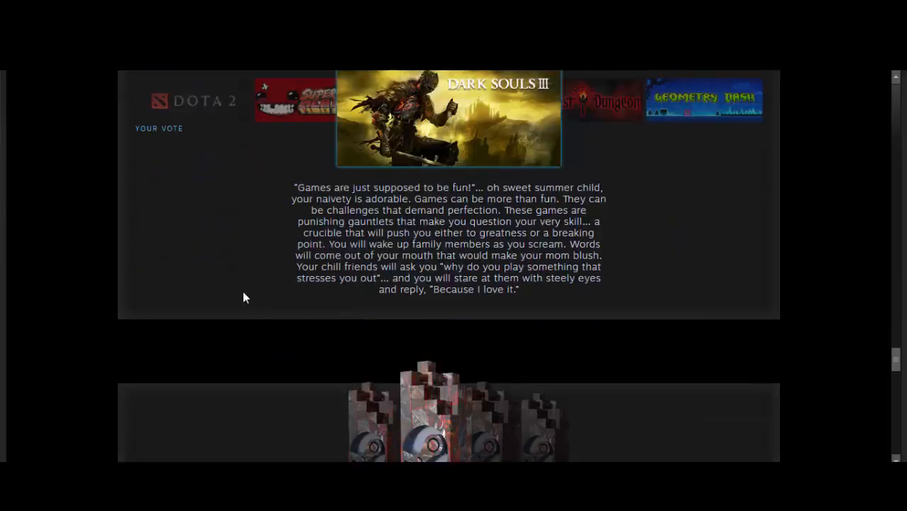
scroll(down, 3)
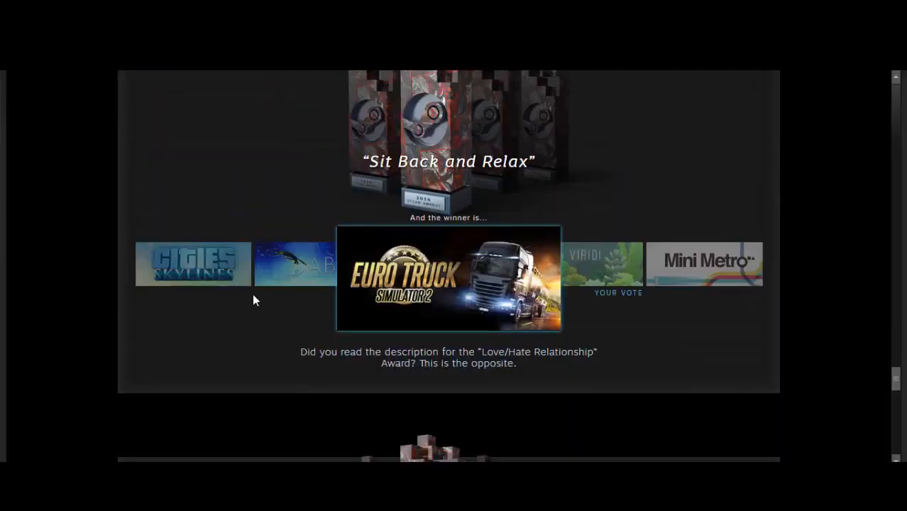
mouse_move(599, 276)
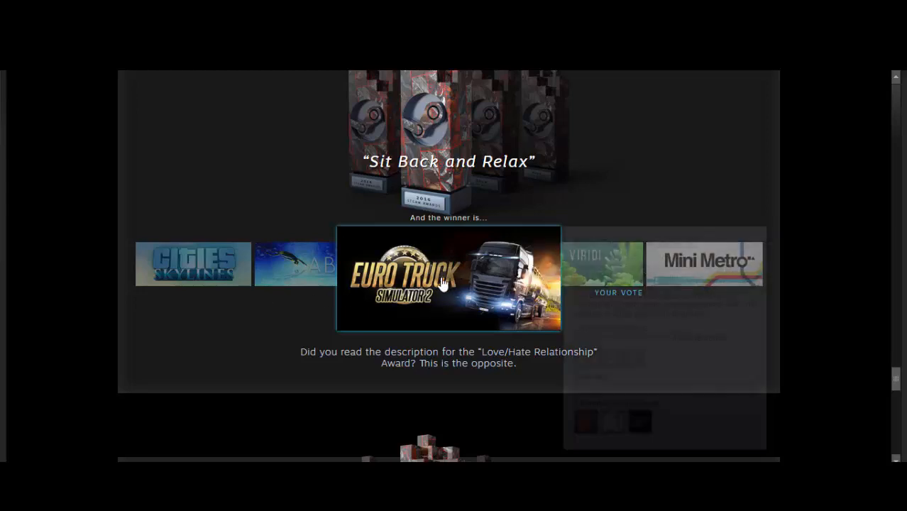
mouse_move(407, 304)
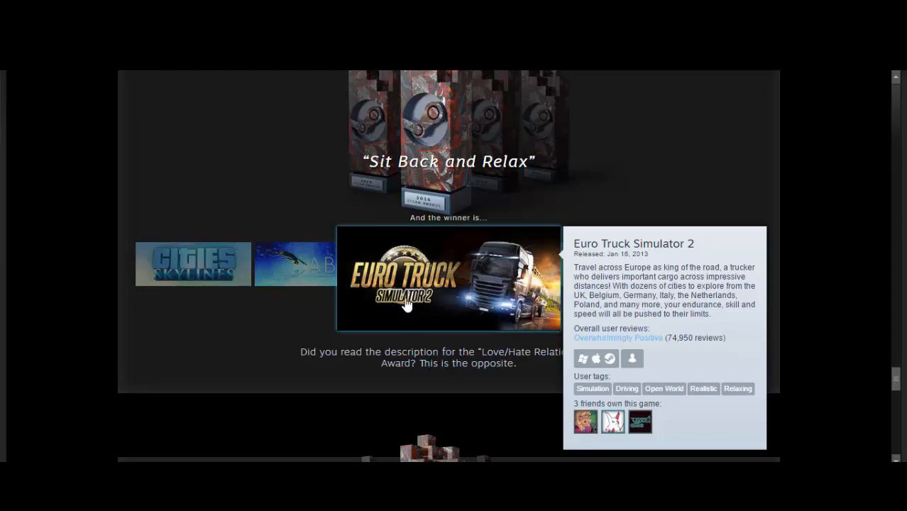
mouse_move(428, 316)
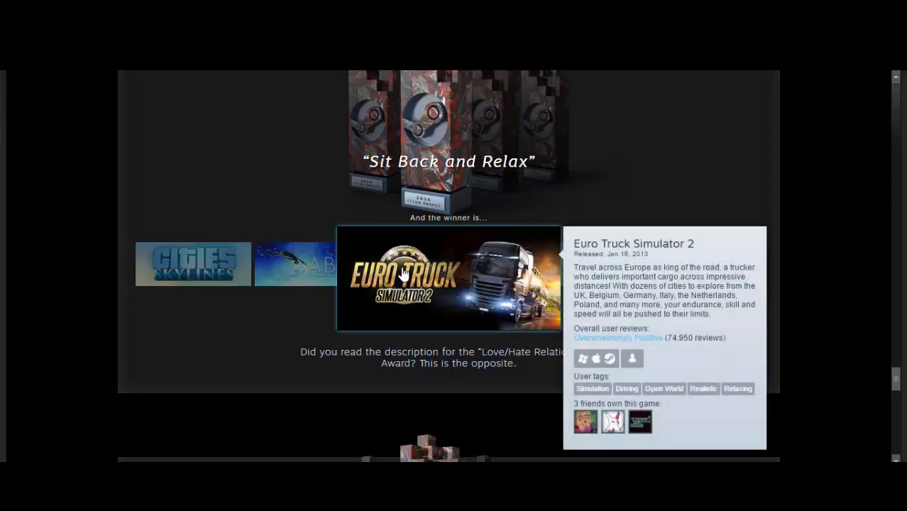
mouse_move(340, 253)
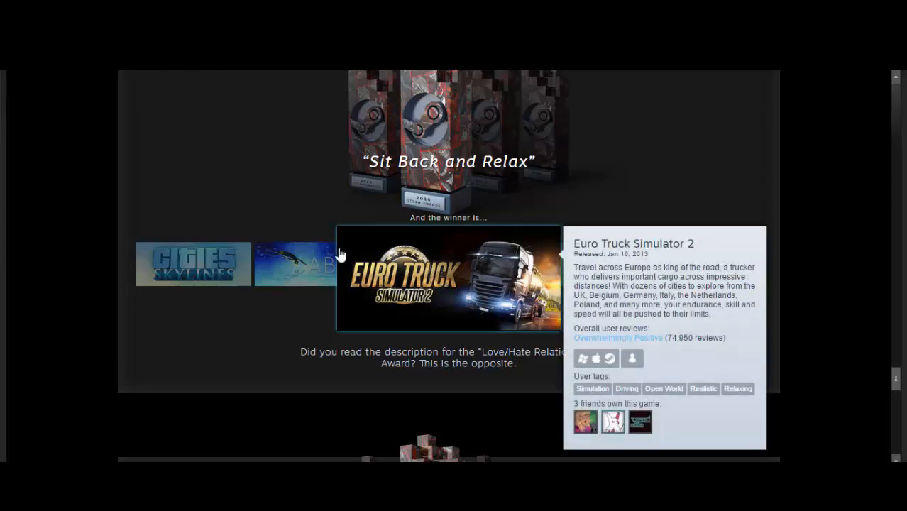
Scroll to 'Better With Friends', won by Left 4 Dead 2, and the Gang Beasts vote.
scroll(down, 3)
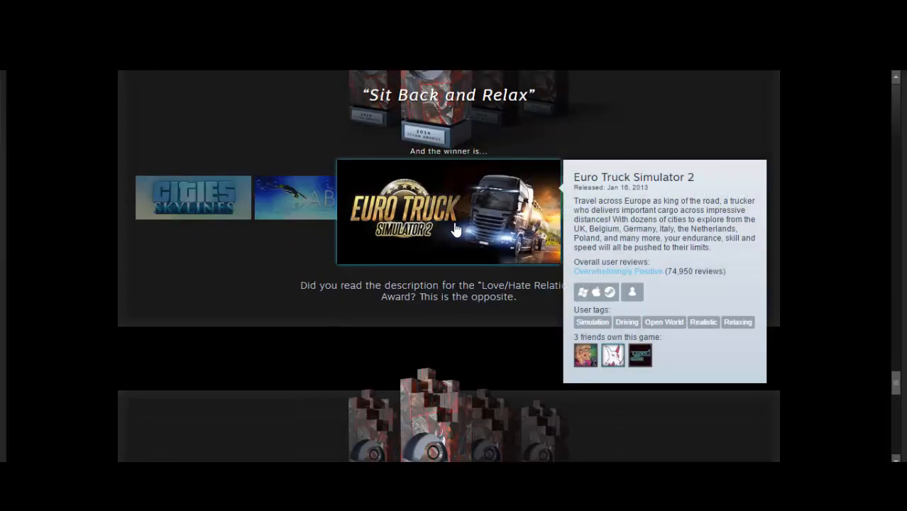
scroll(down, 3)
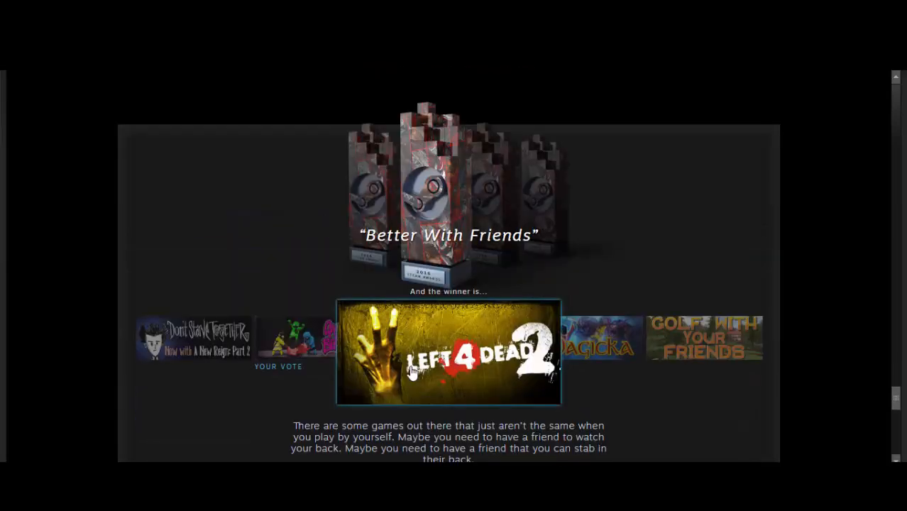
scroll(down, 3)
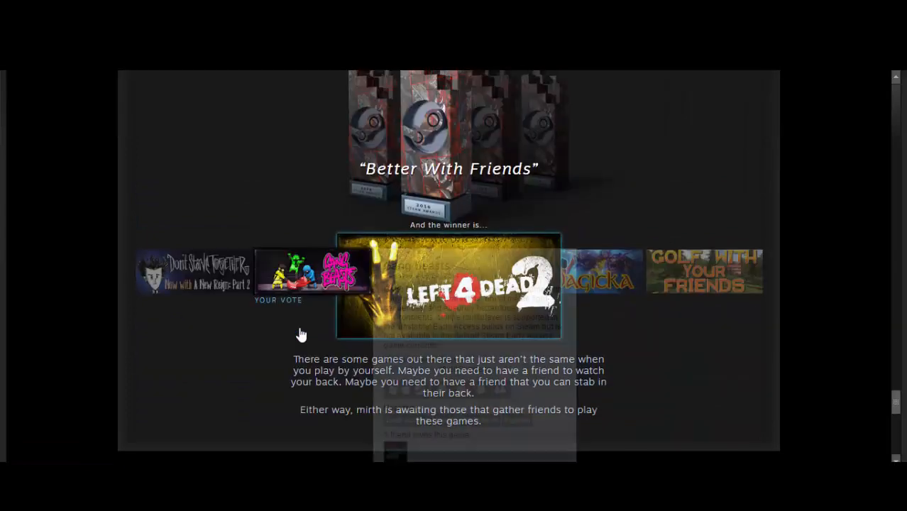
mouse_move(295, 271)
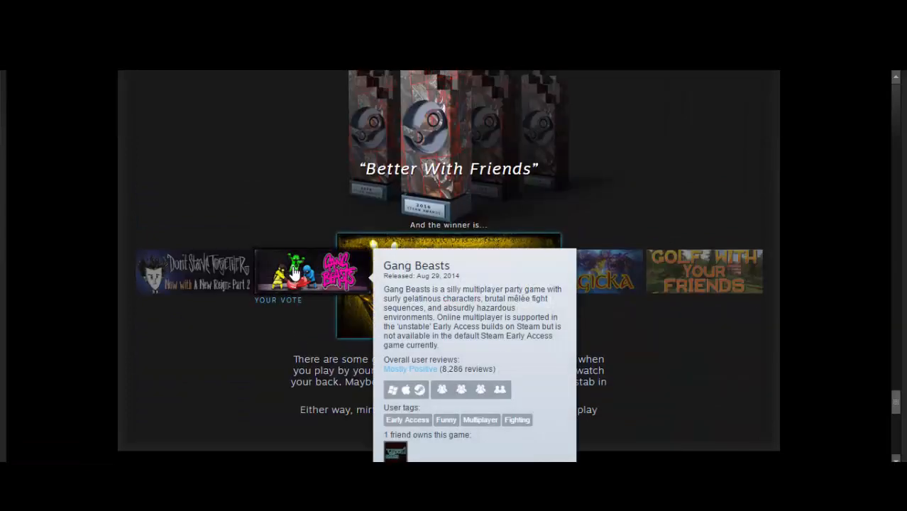
mouse_move(297, 283)
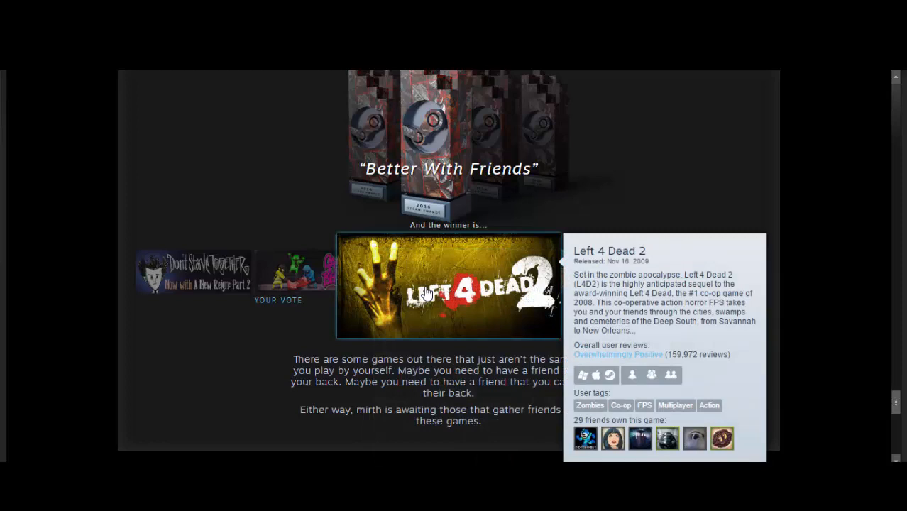
mouse_move(539, 314)
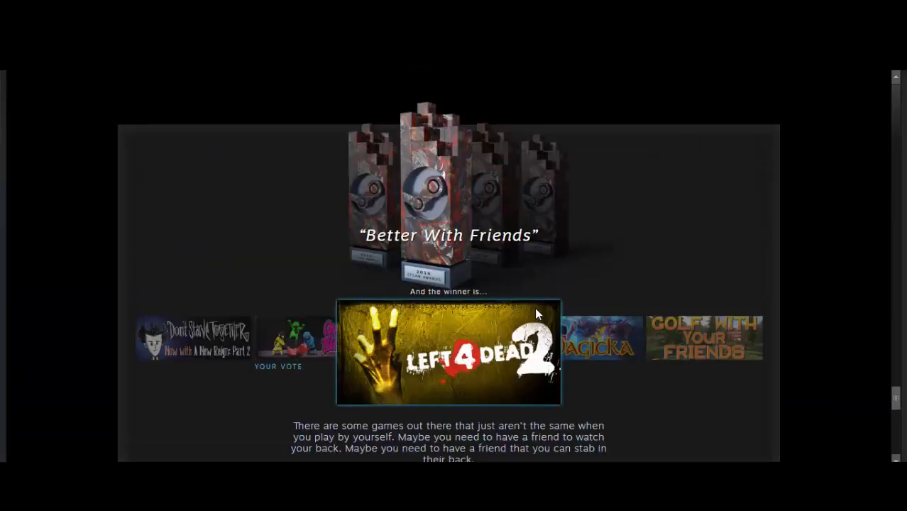
scroll(down, 3)
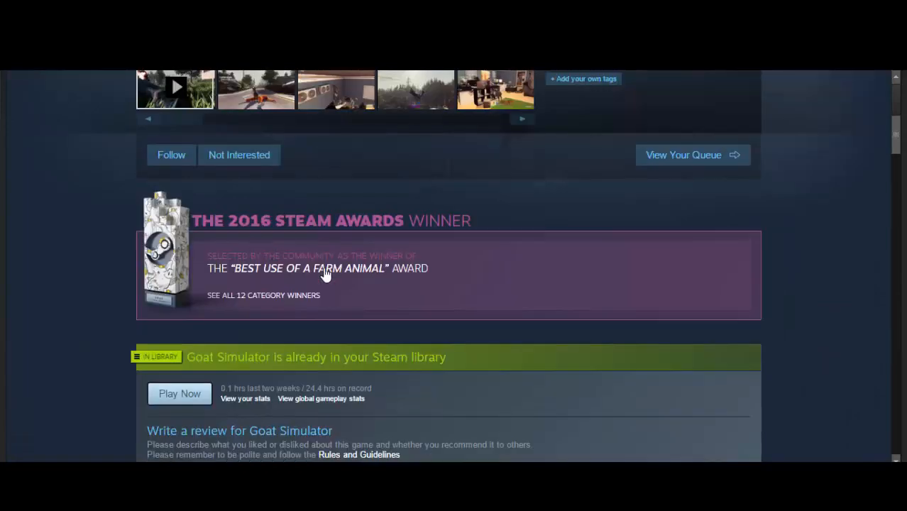
Scroll up to the Steam Awards announcement header with all the trophies.
scroll(up, 3)
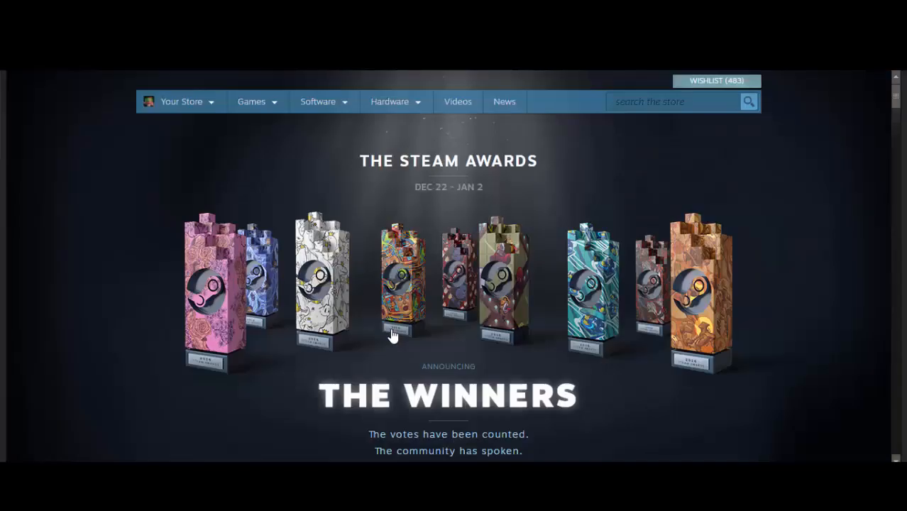
Scroll through the award categories to Euro Truck Simulator 2 winning 'Cool Before It Won An Award'.
scroll(down, 3)
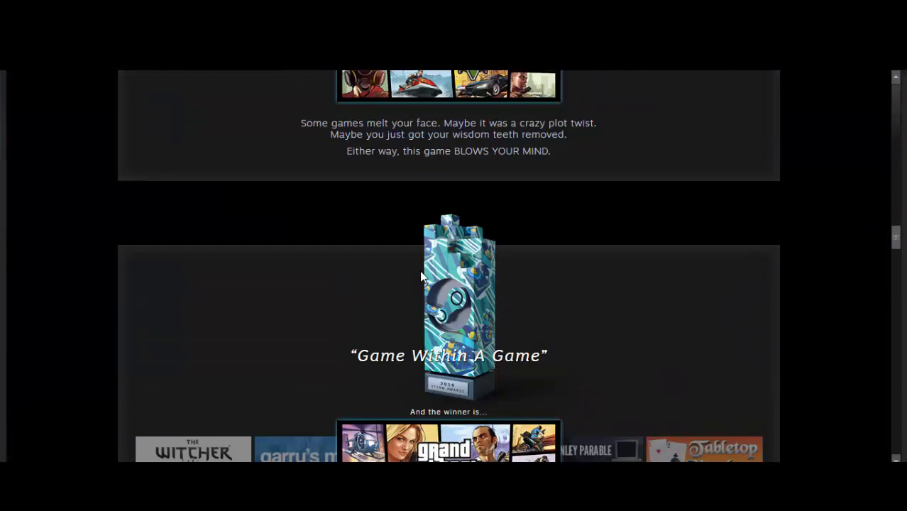
scroll(down, 3)
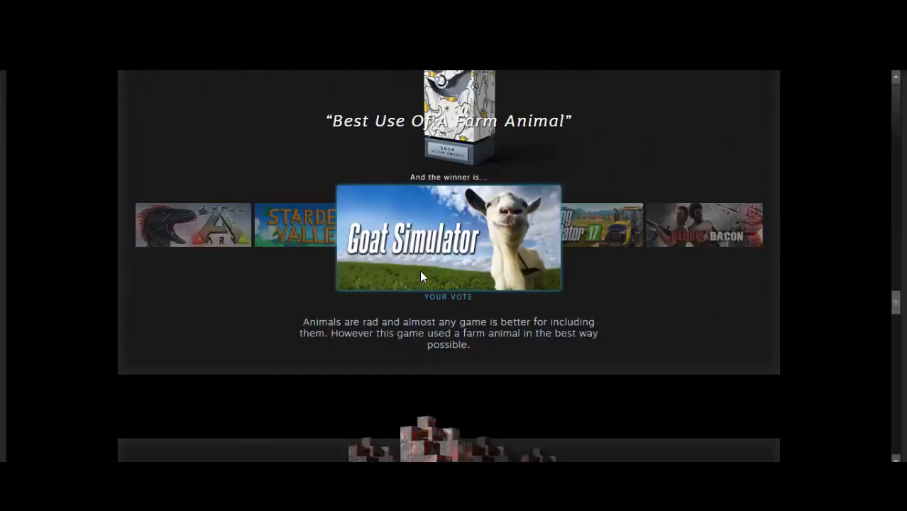
scroll(down, 3)
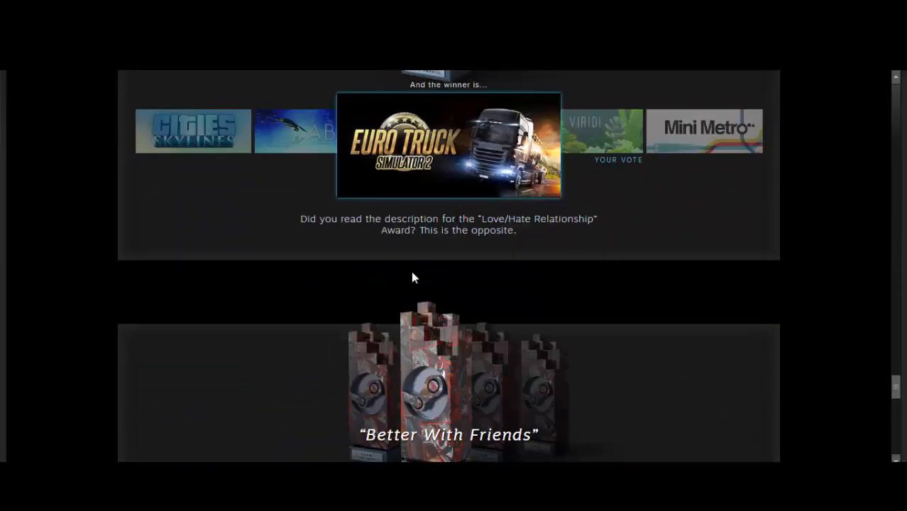
scroll(up, 3)
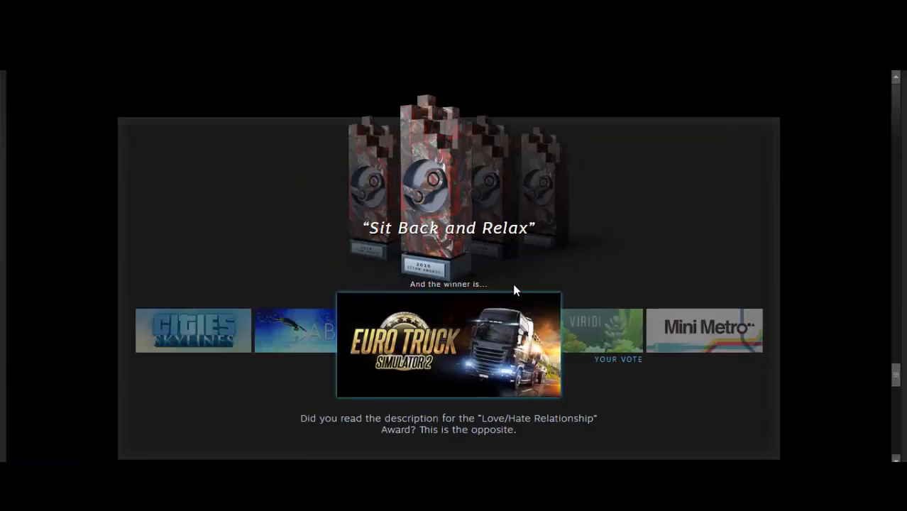
scroll(down, 3)
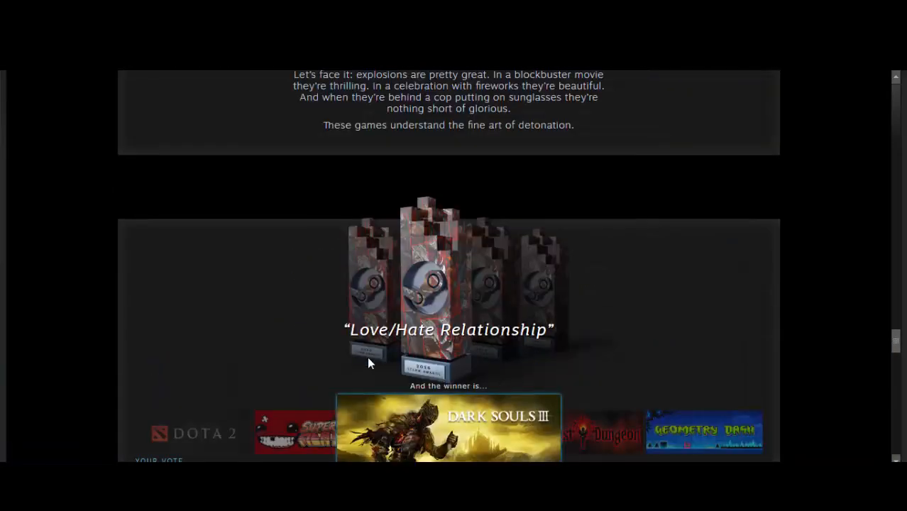
scroll(down, 3)
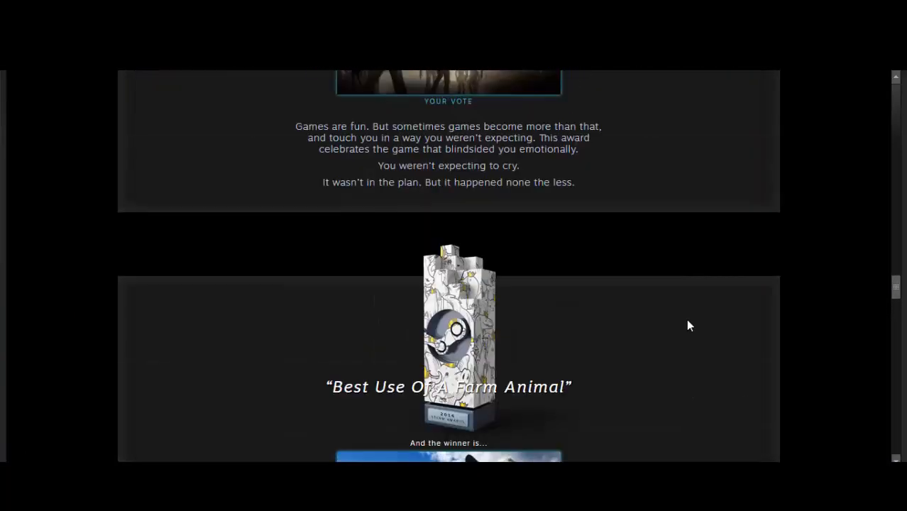
scroll(down, 3)
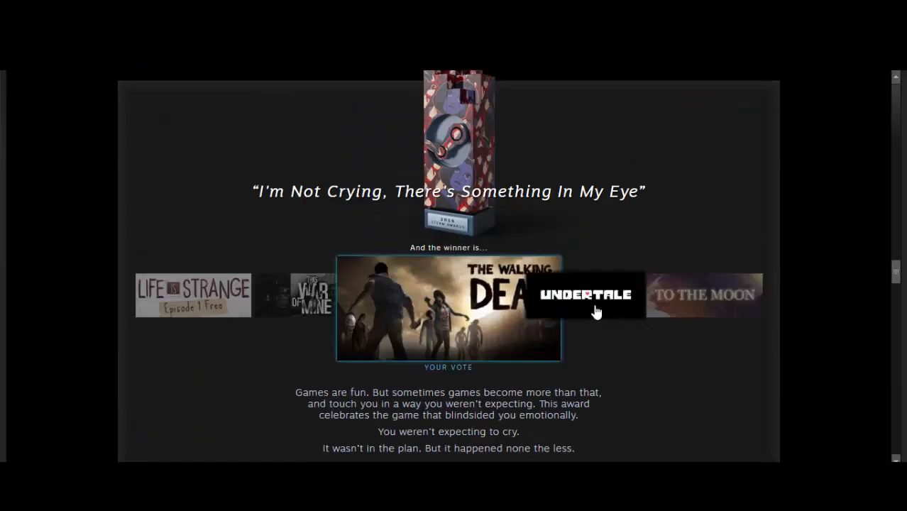
scroll(down, 3)
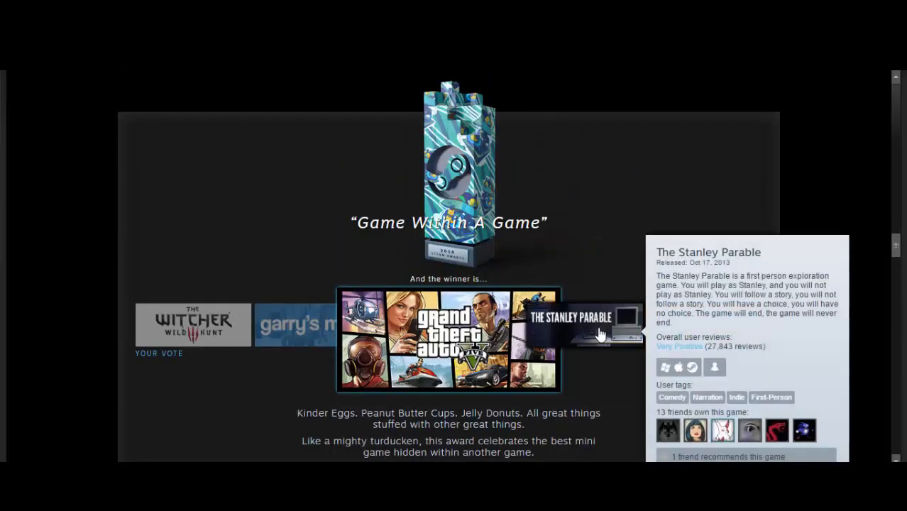
mouse_move(578, 345)
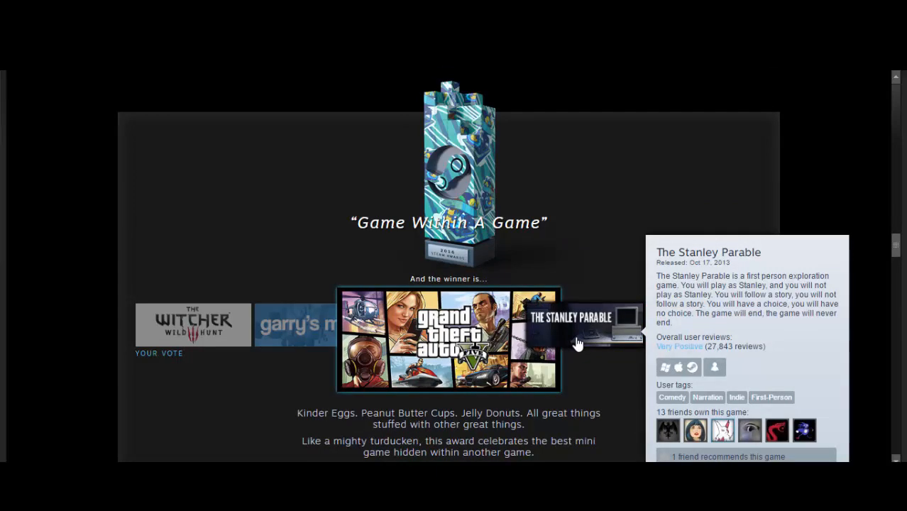
scroll(down, 3)
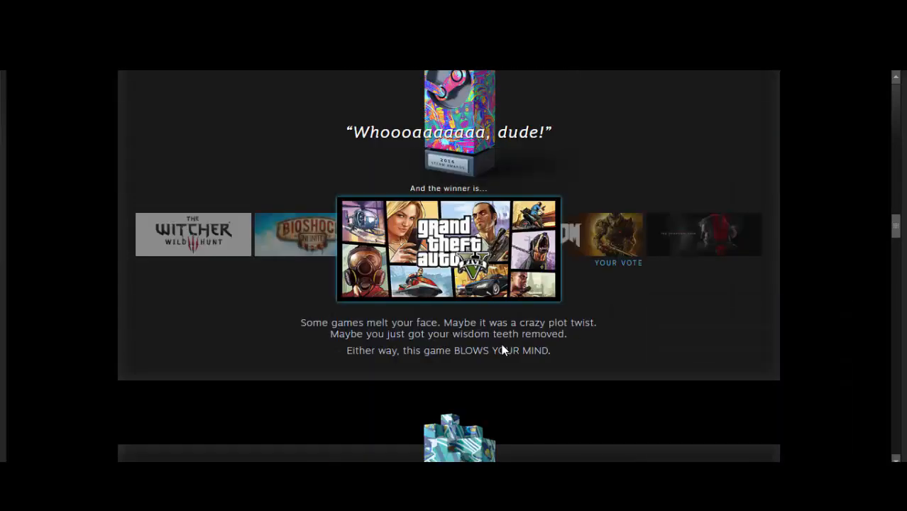
scroll(up, 3)
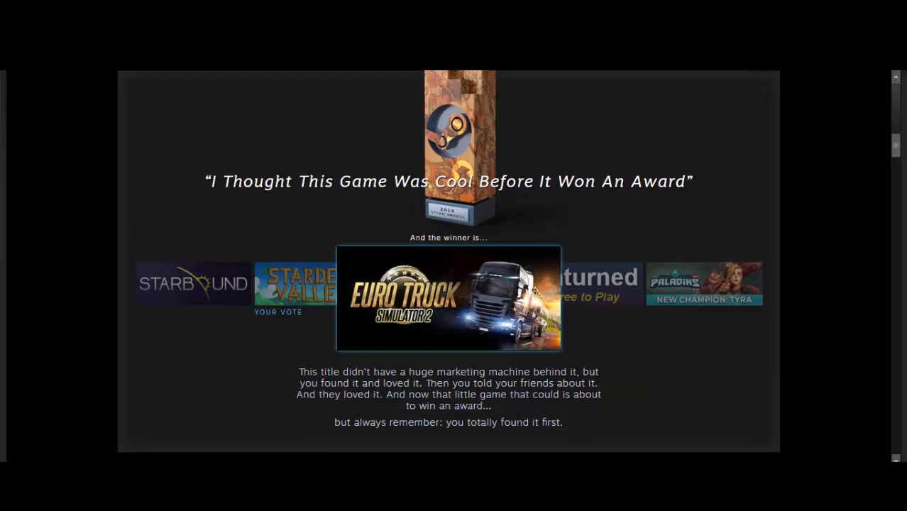
mouse_move(307, 431)
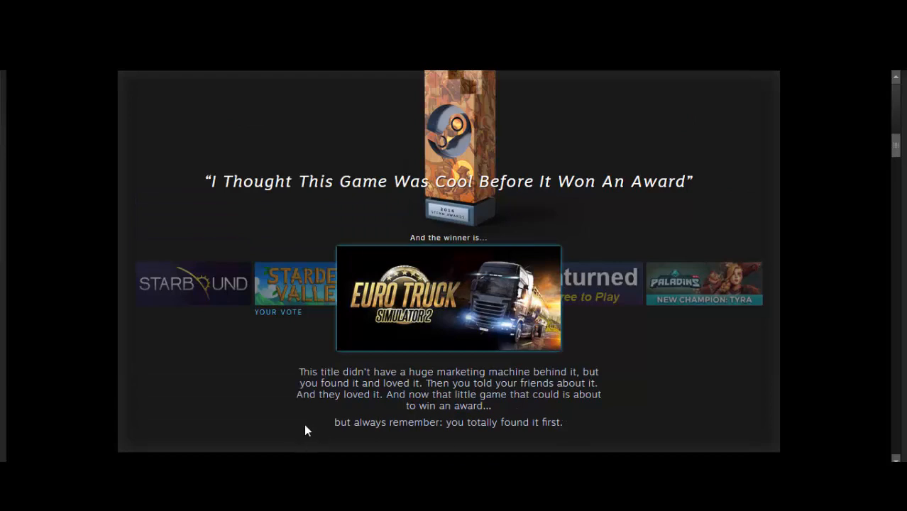
mouse_move(329, 352)
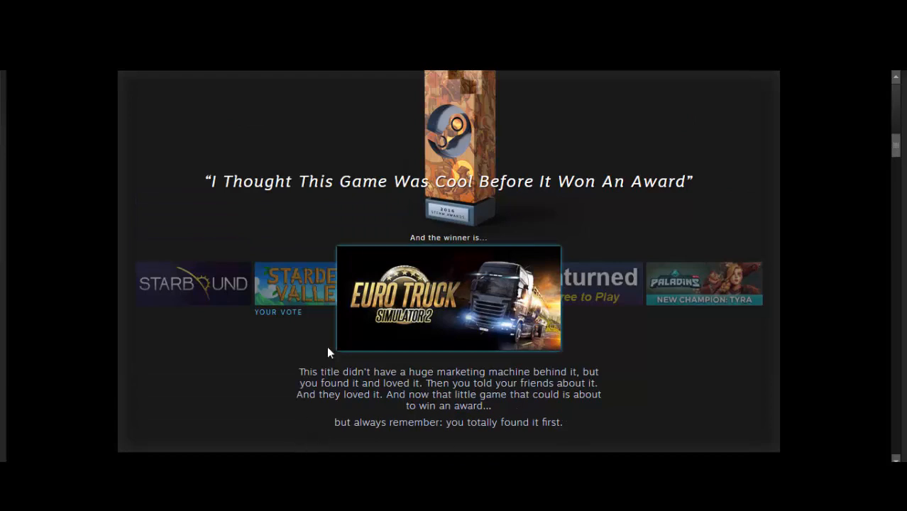